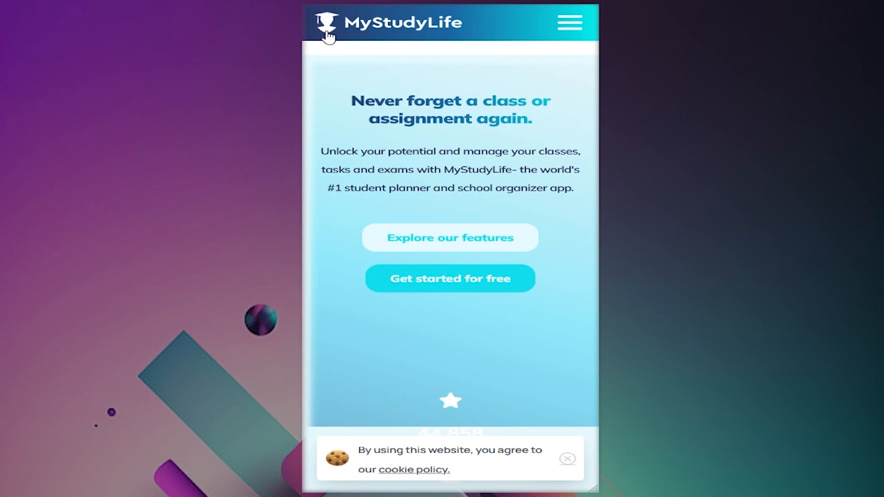
- Scroll through the MyStudyLife site's Scheduling, Tasks and Reminders sections and reach the home screen
scroll("down", 3)
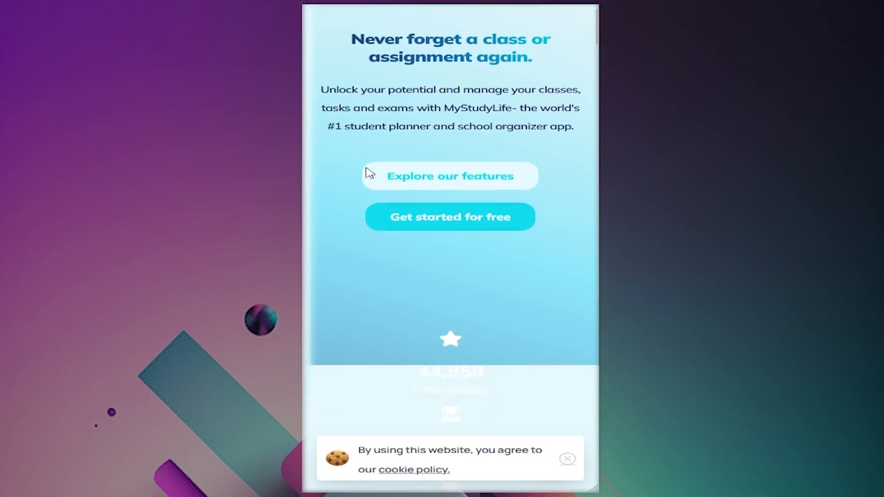
scroll("down", 3)
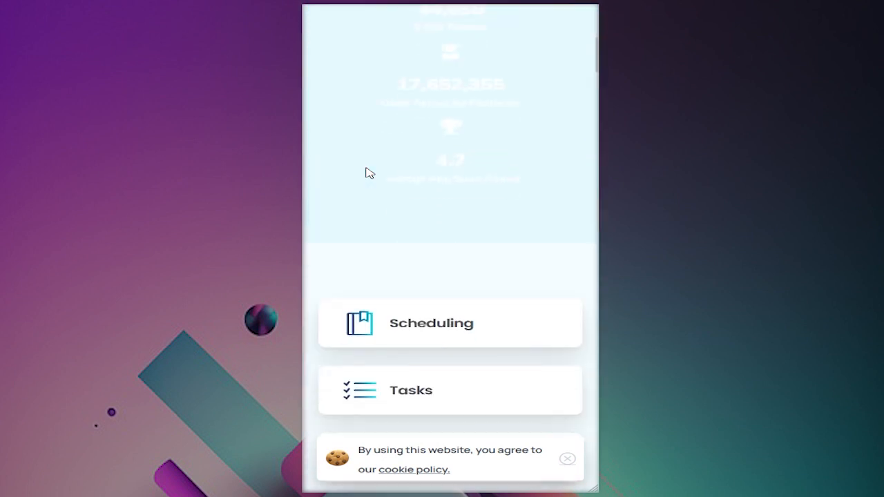
scroll("down", 3)
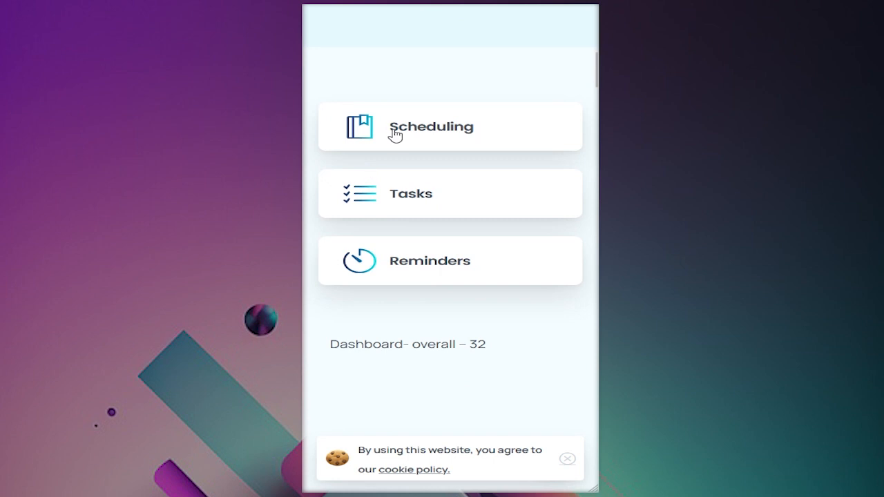
scroll("down", 3)
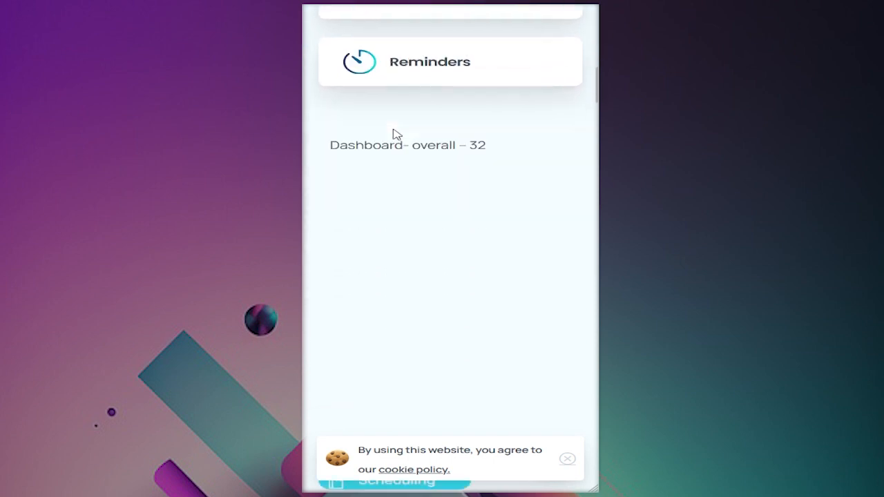
scroll("down", 3)
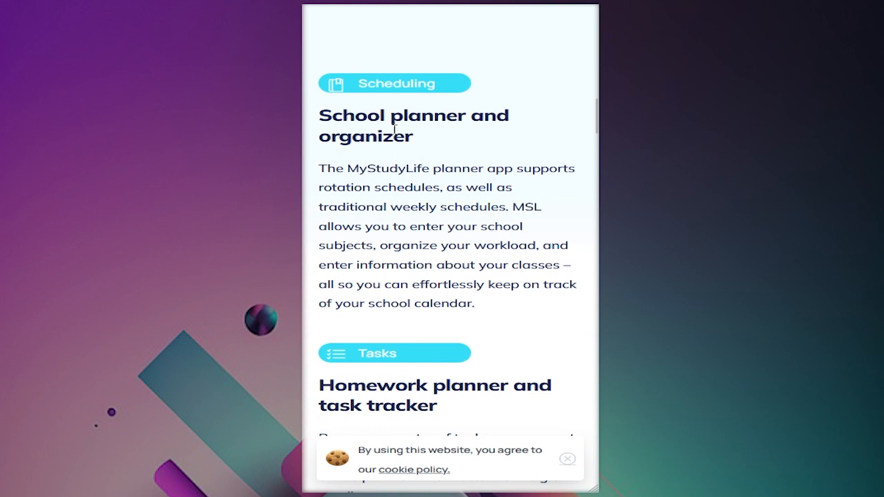
scroll("down", 3)
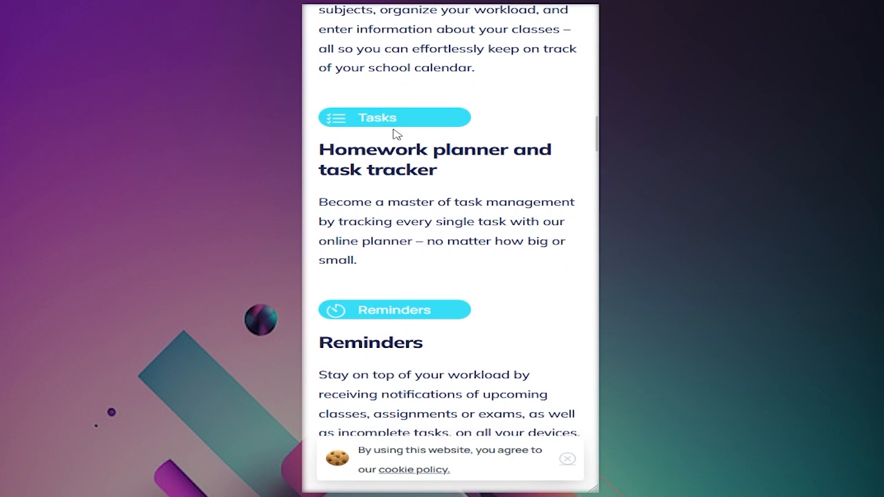
scroll("down", 3)
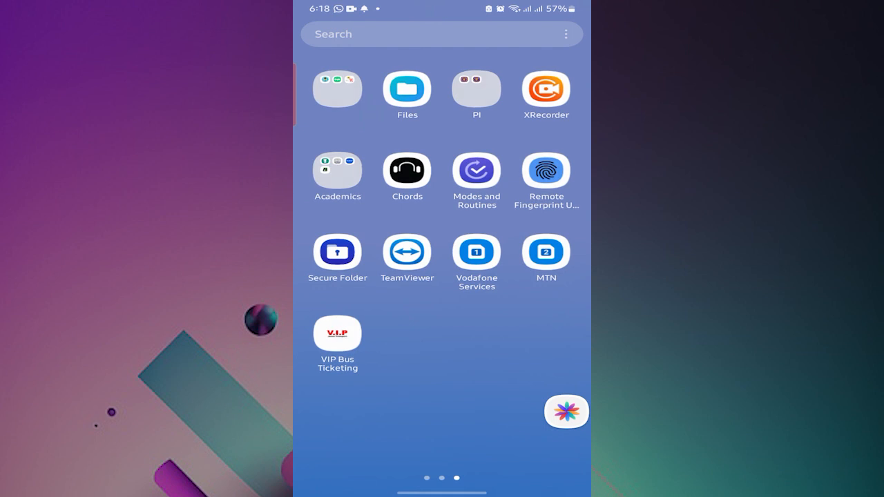
- Launch My Study Life from the Academics folder, landing on its empty Dashboard
left_click(337, 171)
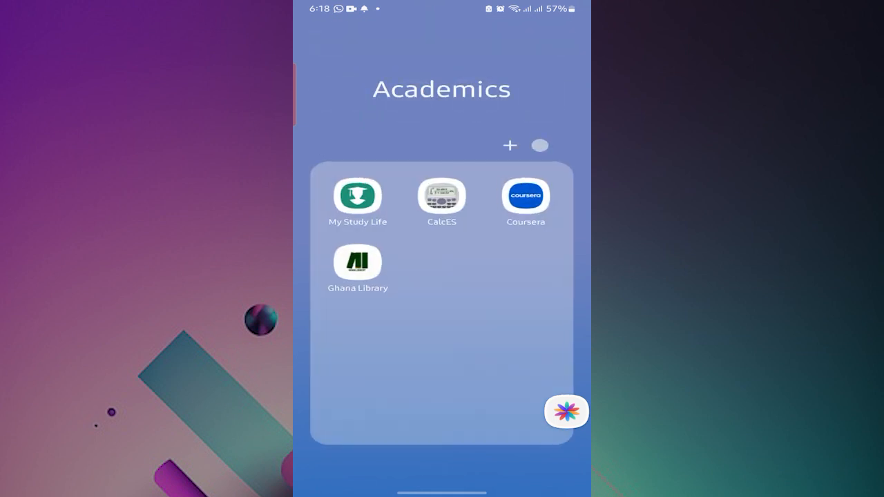
left_click(358, 196)
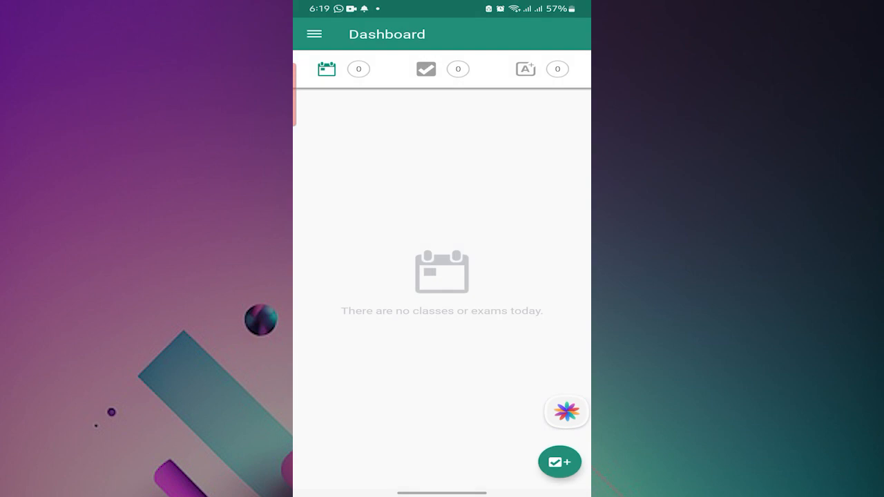
- View the empty classes, tasks and exams Dashboard tabs, then show the main navigation menu
left_click(338, 69)
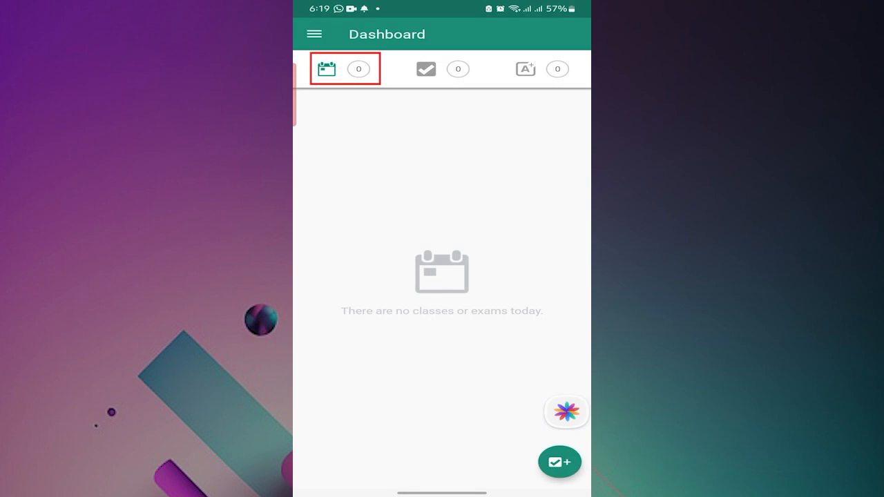
left_click(426, 69)
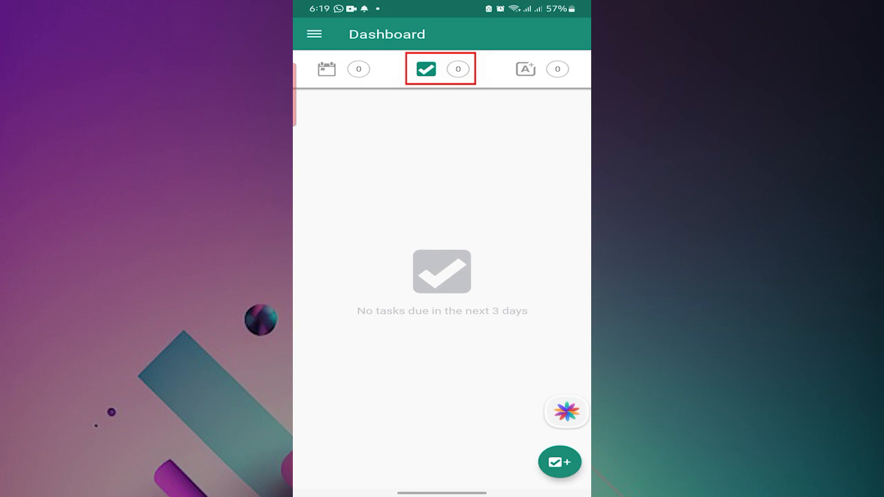
left_click(525, 69)
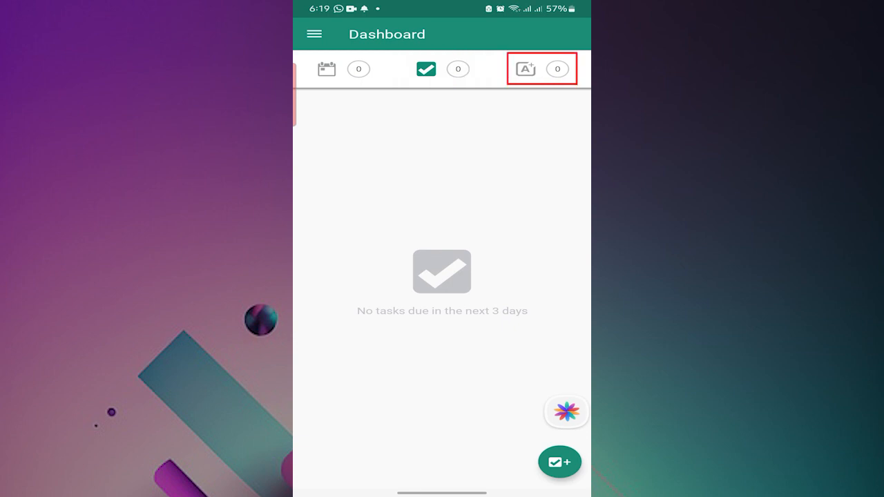
left_click(526, 70)
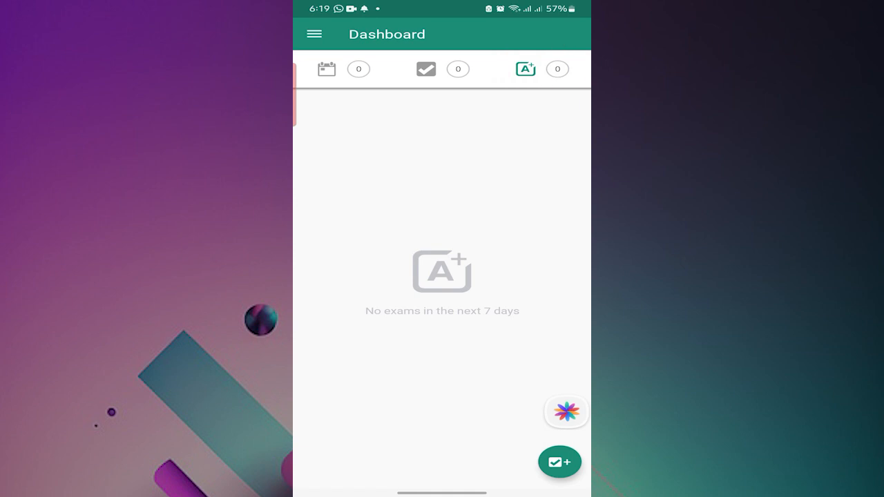
left_click(327, 69)
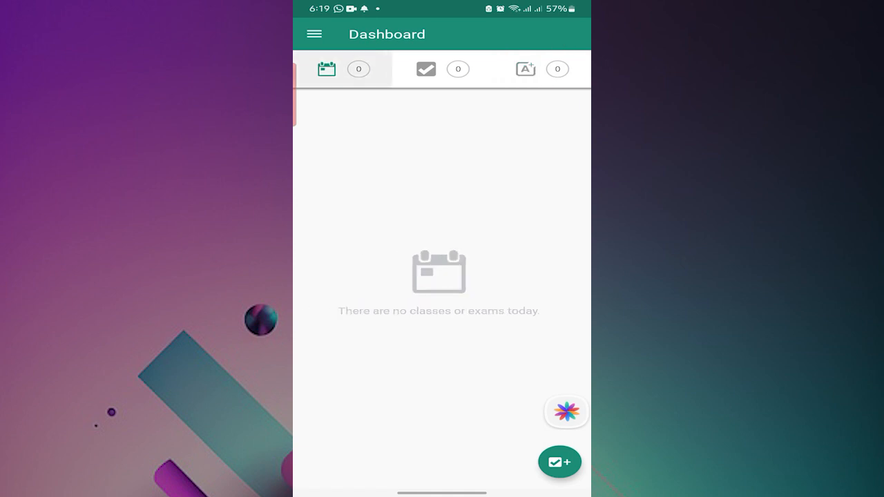
left_click(313, 33)
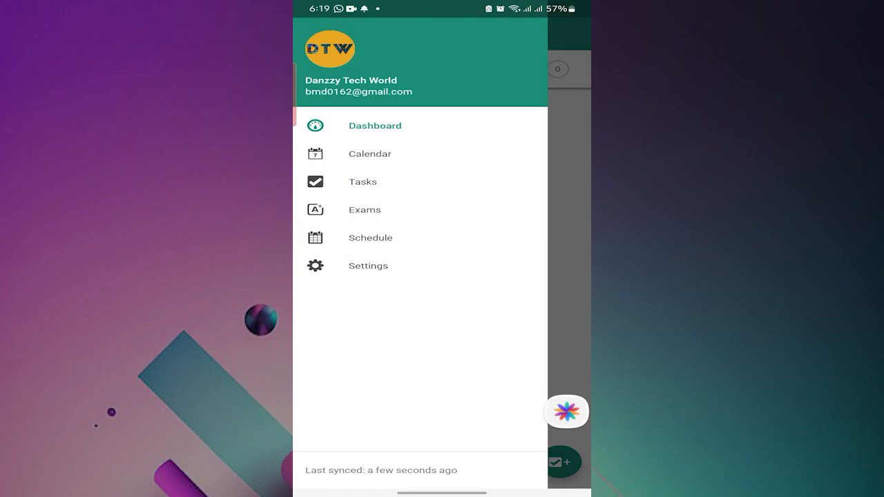
- From Schedule, start a new academic year running Sat 13 Jan 2024 to Sat 24 Aug 2024
left_click(371, 238)
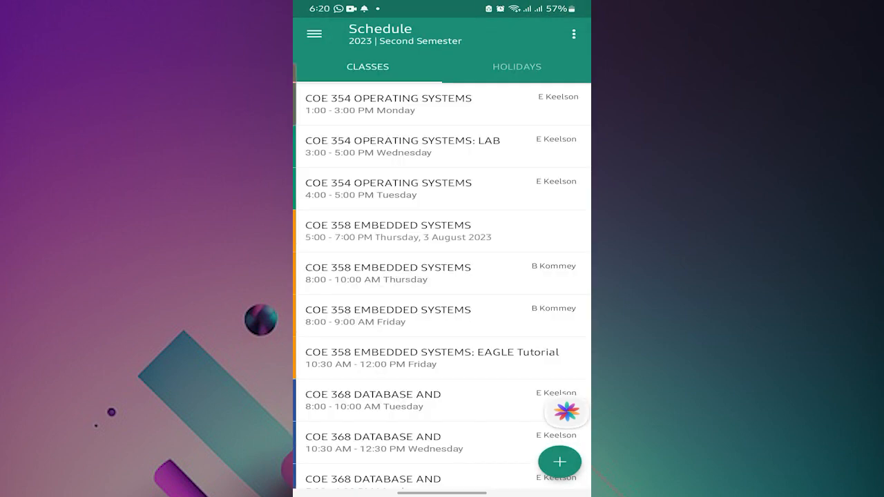
left_click(573, 33)
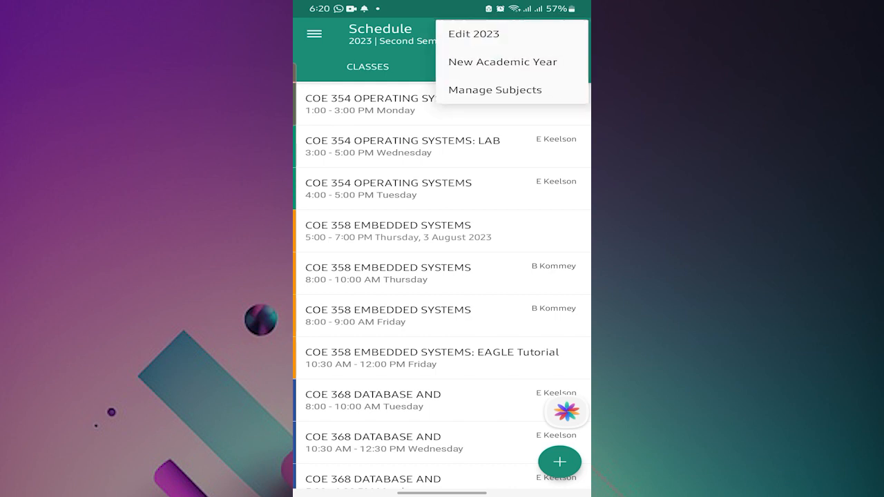
left_click(503, 61)
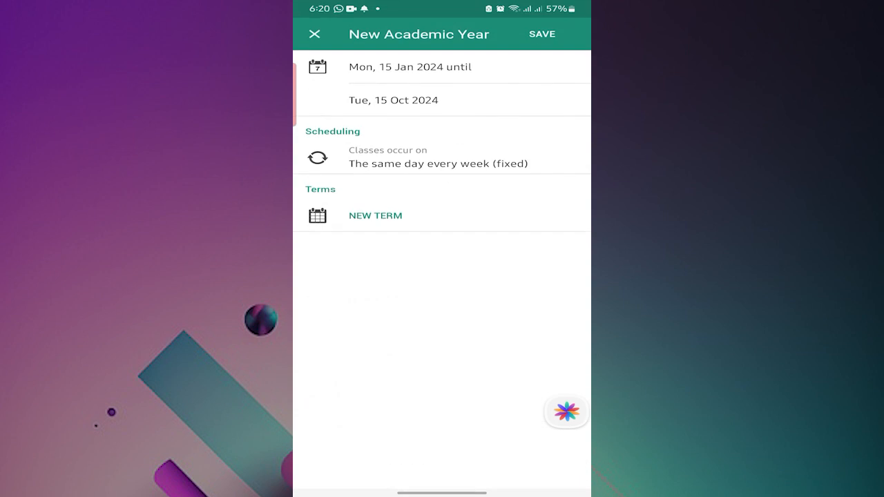
left_click(410, 66)
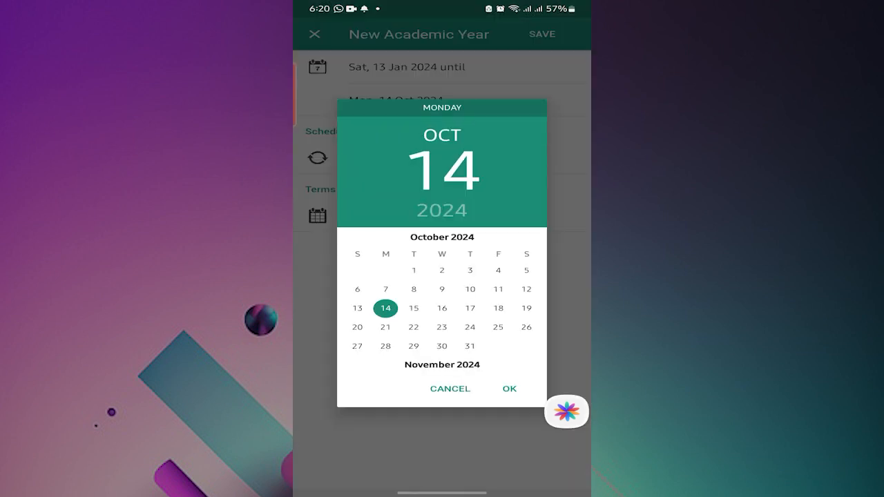
left_click(508, 389)
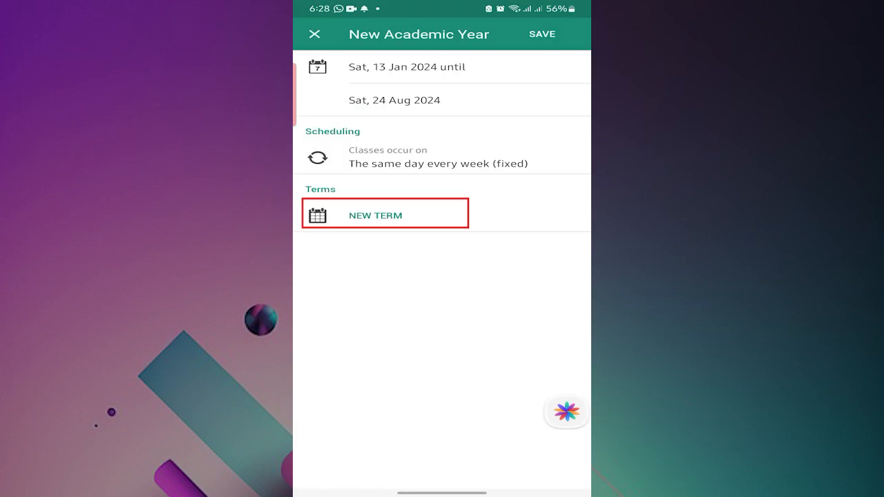
- Add First Semester and Second Semester terms and save the 2024 academic year
left_click(384, 215)
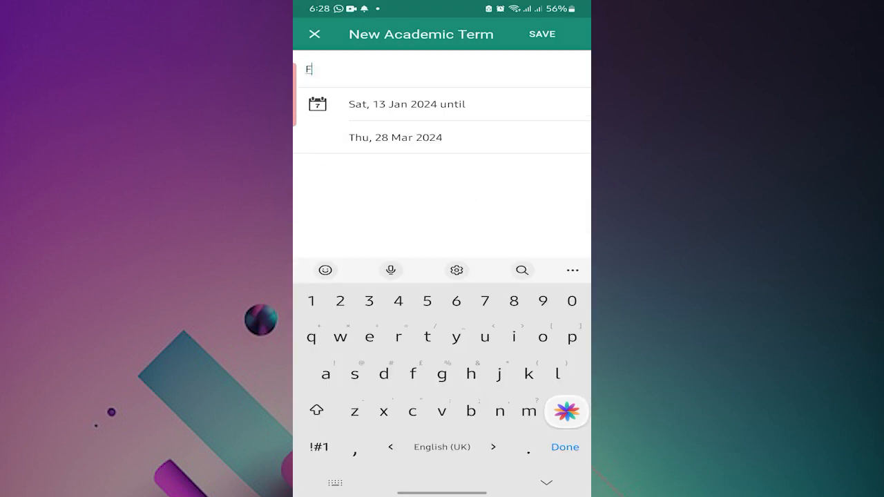
type("irst Semester")
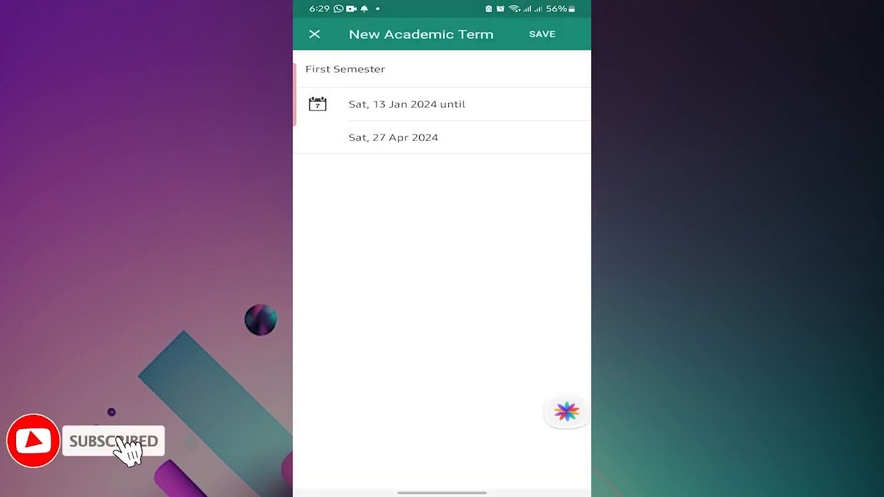
left_click(542, 33)
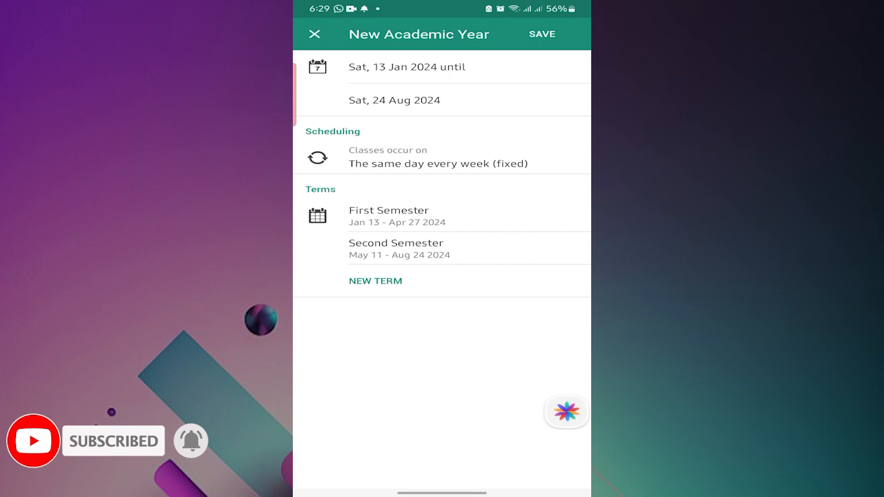
left_click(542, 33)
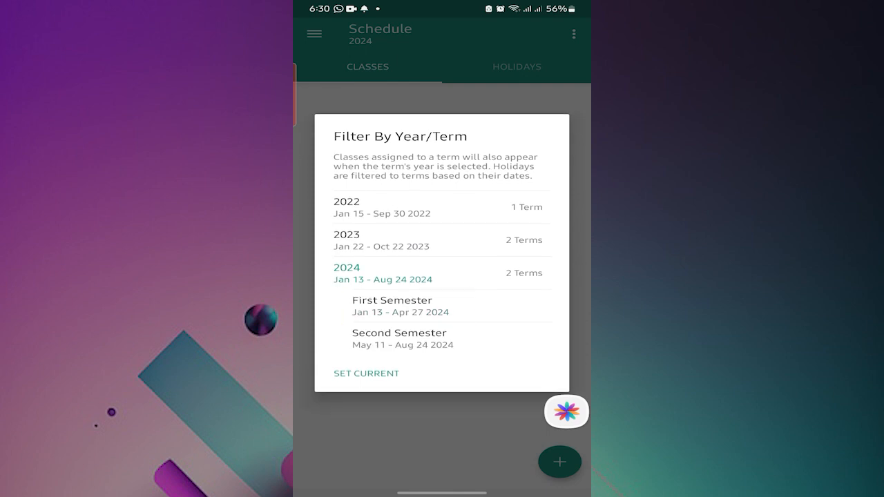
- Filter the schedule to 2024 First Semester
left_click(406, 307)
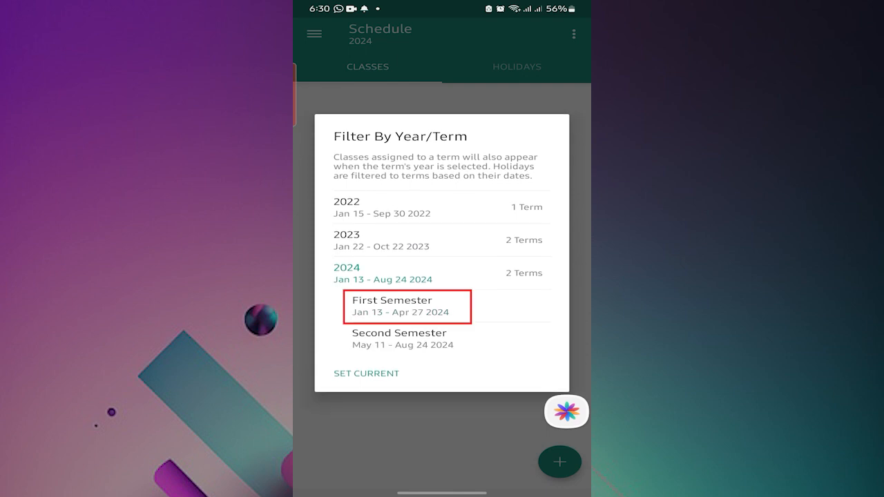
left_click(406, 307)
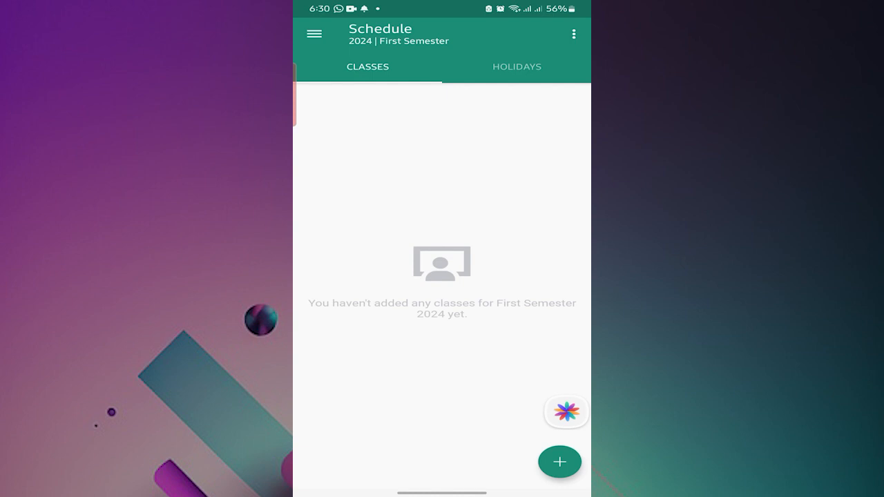
- In Manage Subjects, add COE 475 COMPUTER NETWORKING assigned to 2024 First Semester, making eight subjects
left_click(574, 33)
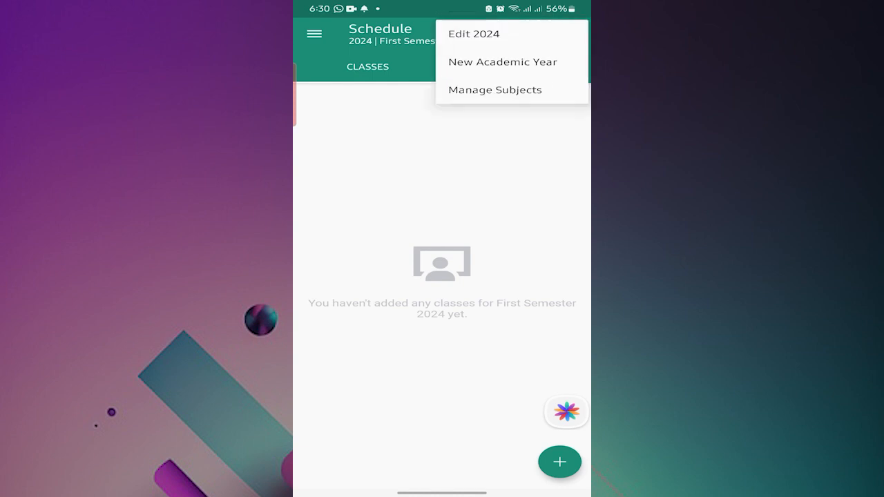
left_click(494, 90)
type("COE")
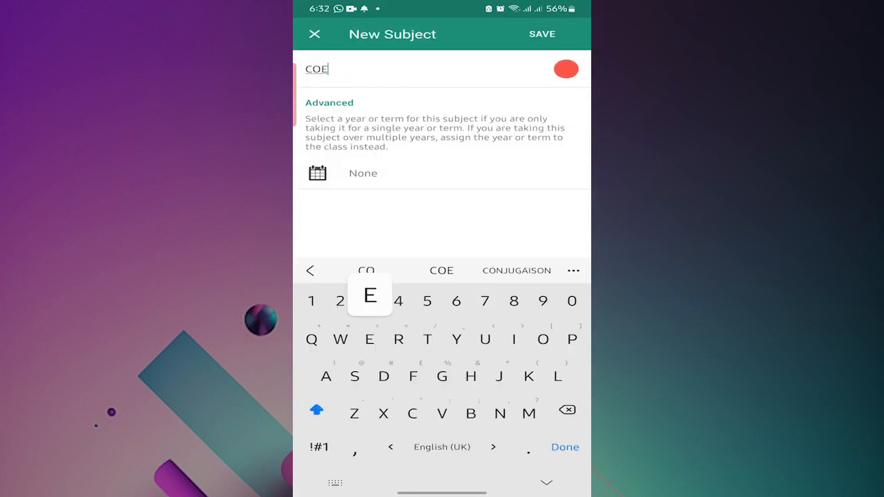
left_click(566, 69)
type(" 475 COMPUTER NETWORKING")
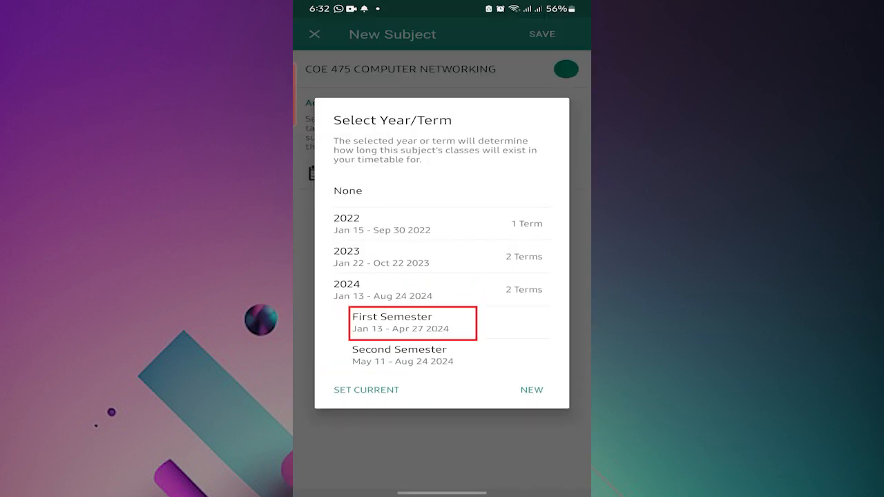
left_click(392, 320)
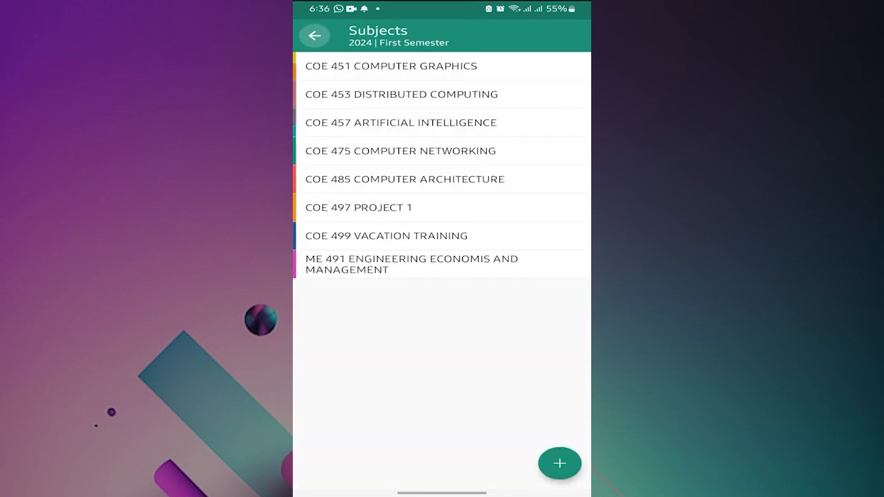
left_click(315, 36)
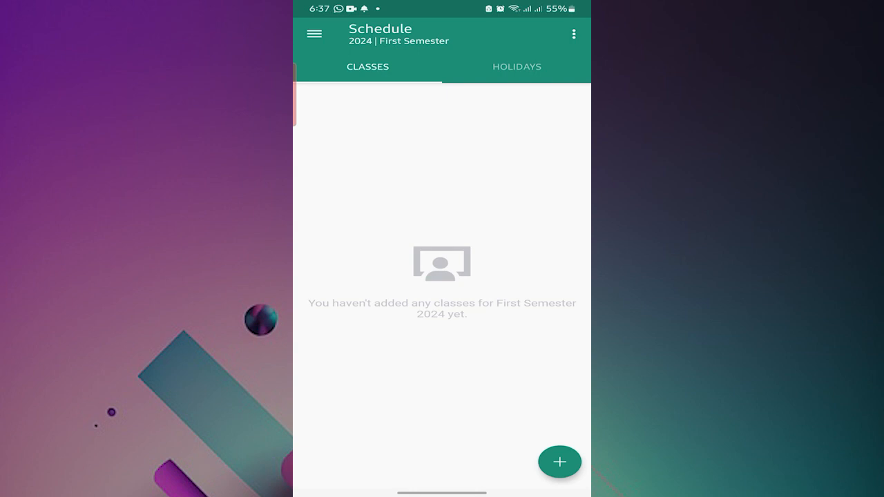
- Schedule COE 457 Artificial Intelligence in room 304 on Monday 1:00–3:00 PM
left_click(559, 461)
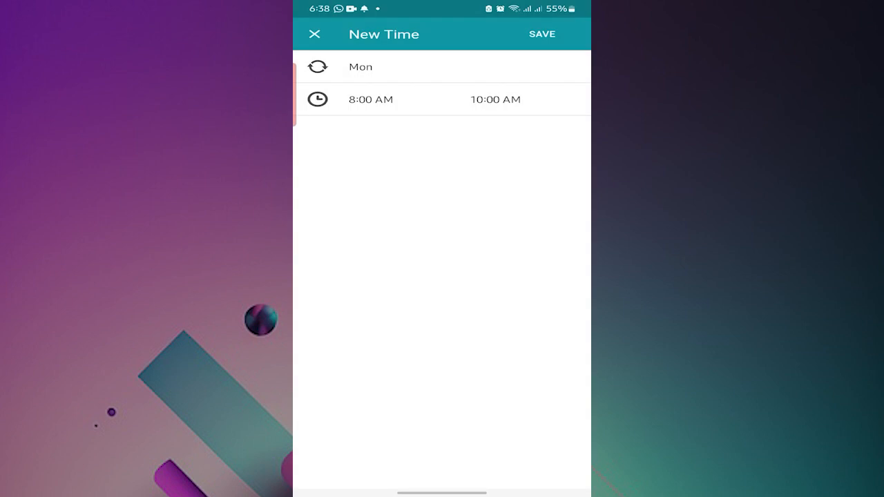
left_click(315, 33)
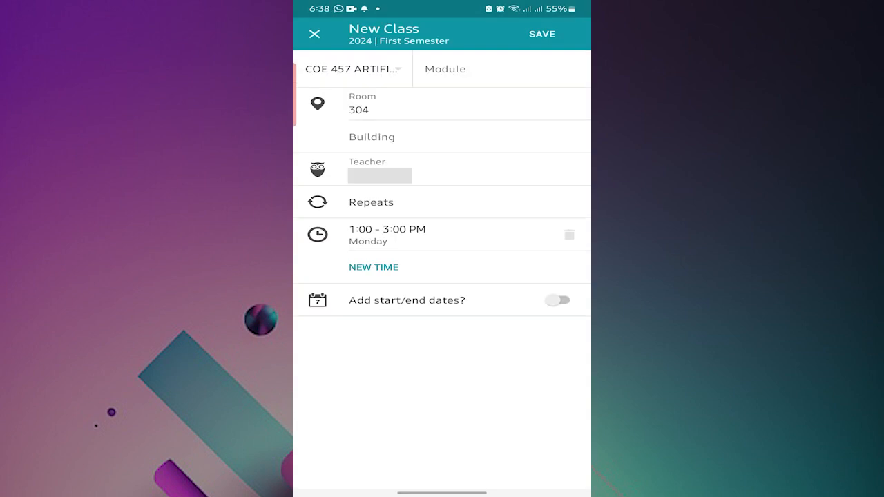
left_click(542, 33)
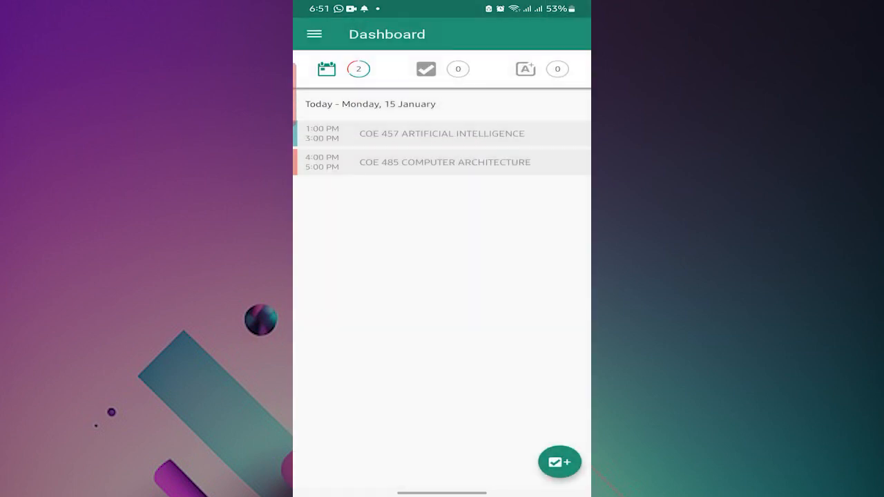
- Go to Settings > General from the navigation menu
left_click(326, 69)
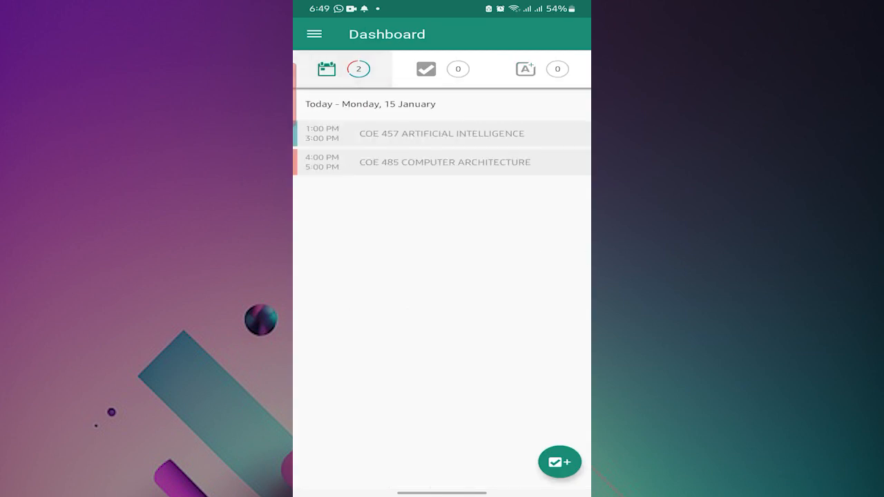
left_click(315, 33)
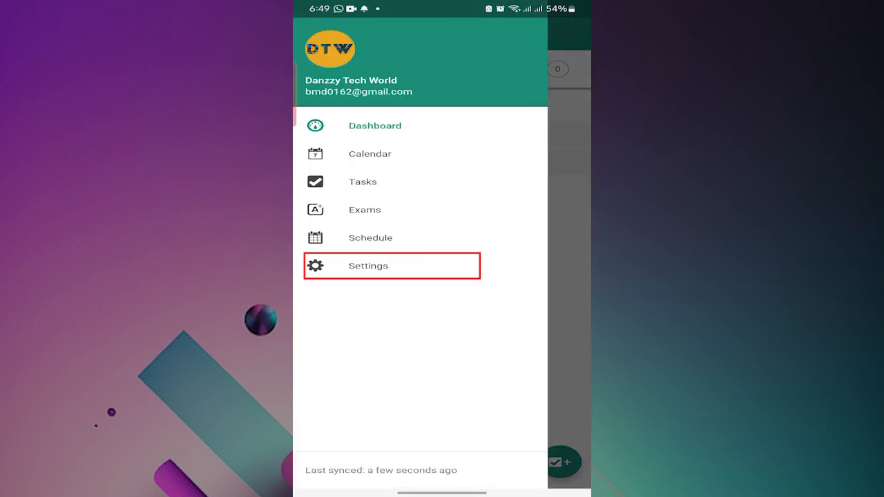
left_click(367, 265)
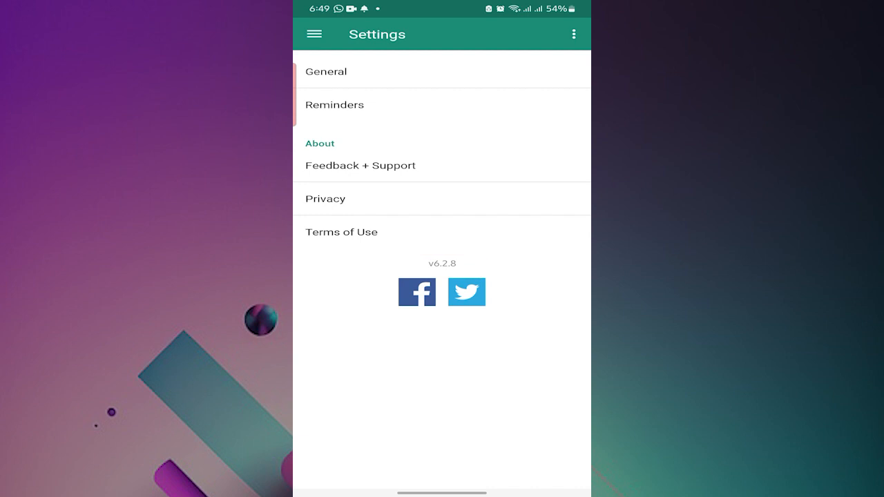
left_click(326, 72)
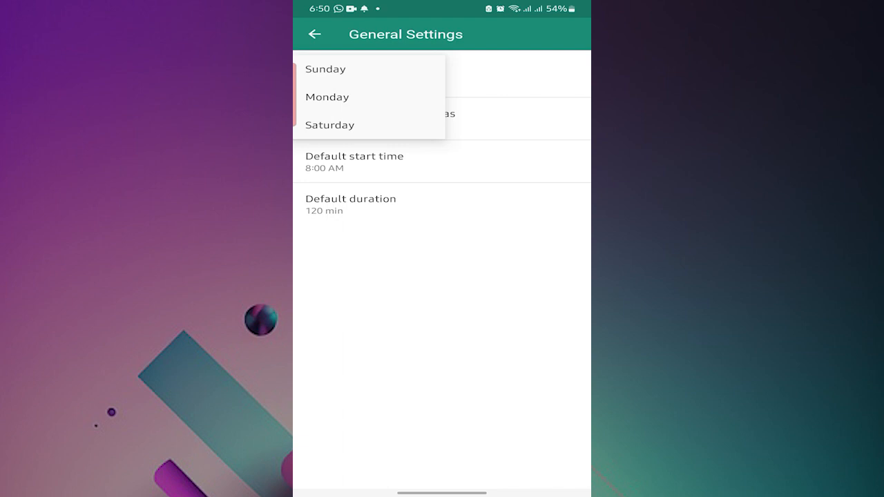
- Set class and exam reminders to 30 minutes before and return to the Dashboard
left_click(326, 69)
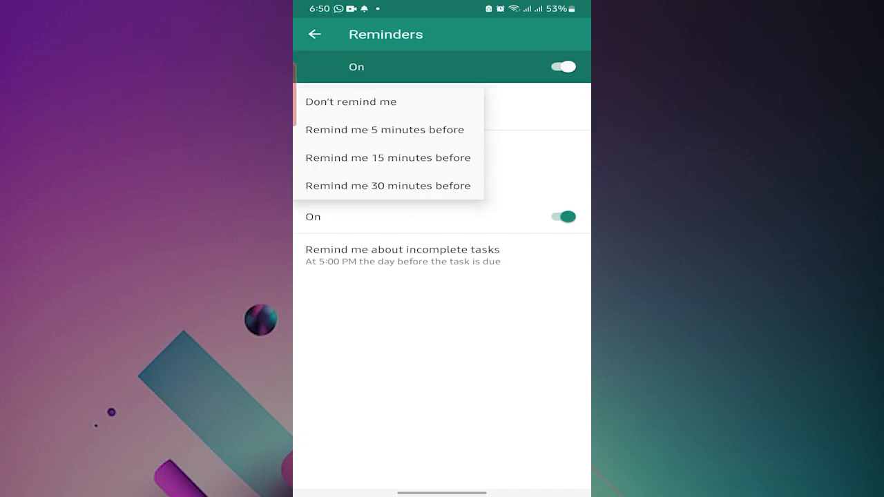
left_click(387, 185)
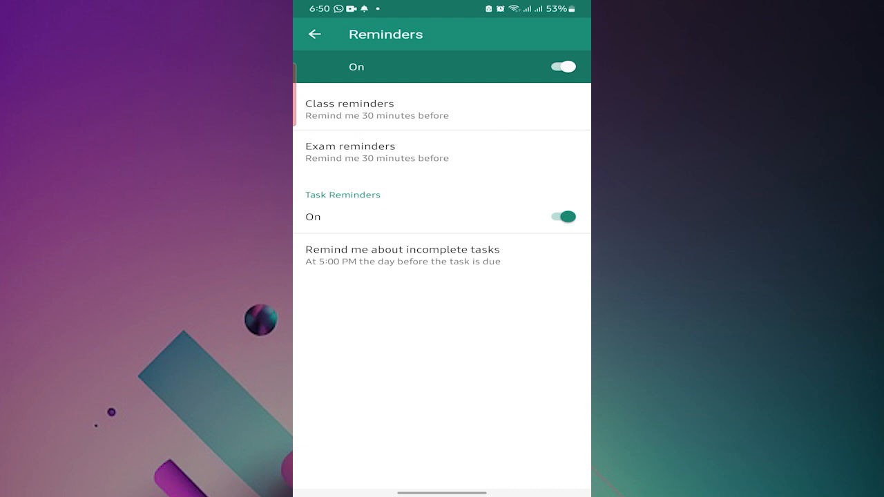
left_click(315, 33)
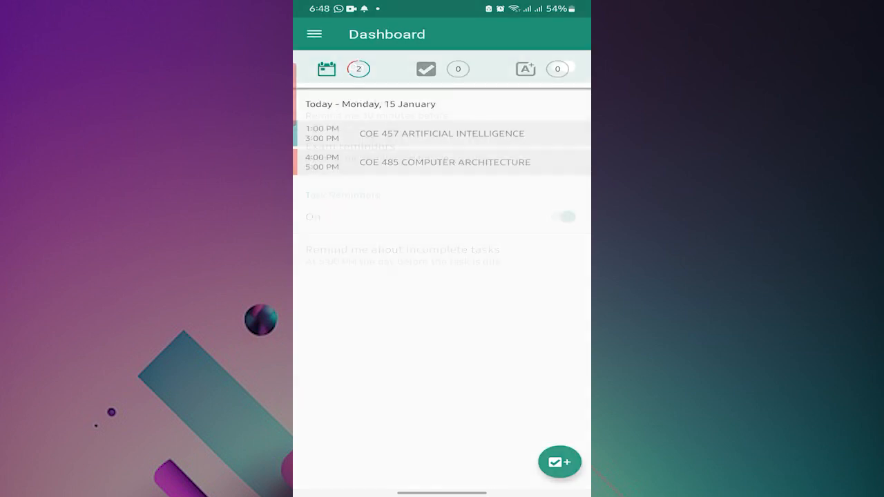
- Create a Project proposal reminder task for COE 497 PROJECT 1 due Wed 17 Jan
left_click(426, 69)
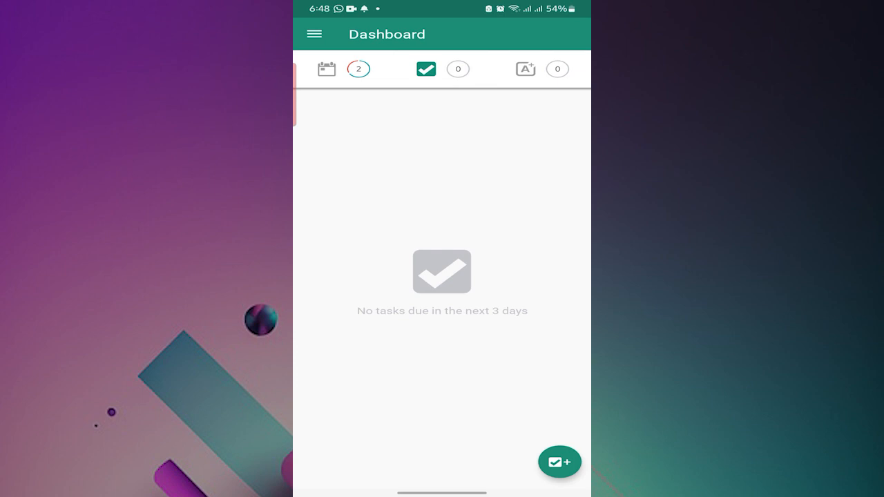
left_click(559, 461)
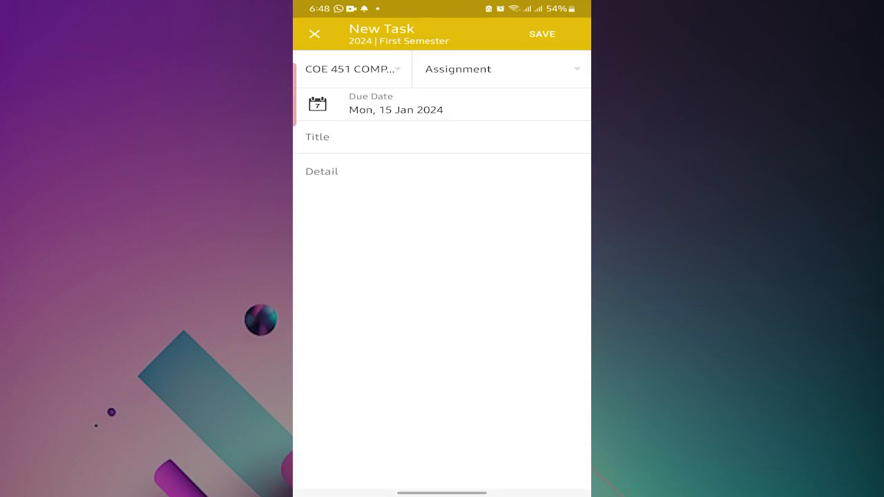
left_click(352, 69)
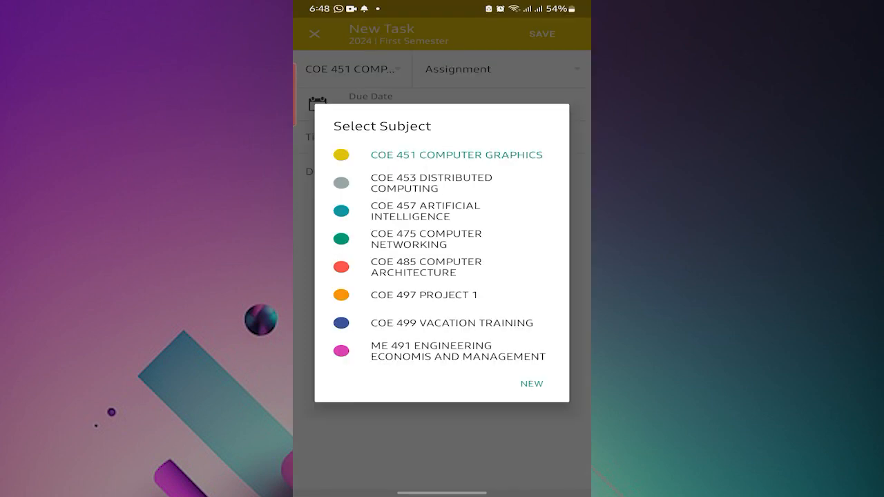
left_click(422, 296)
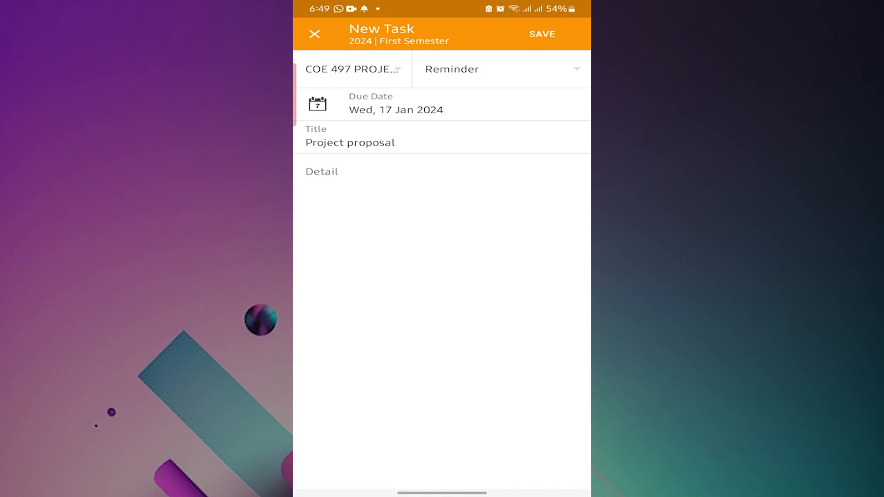
left_click(542, 33)
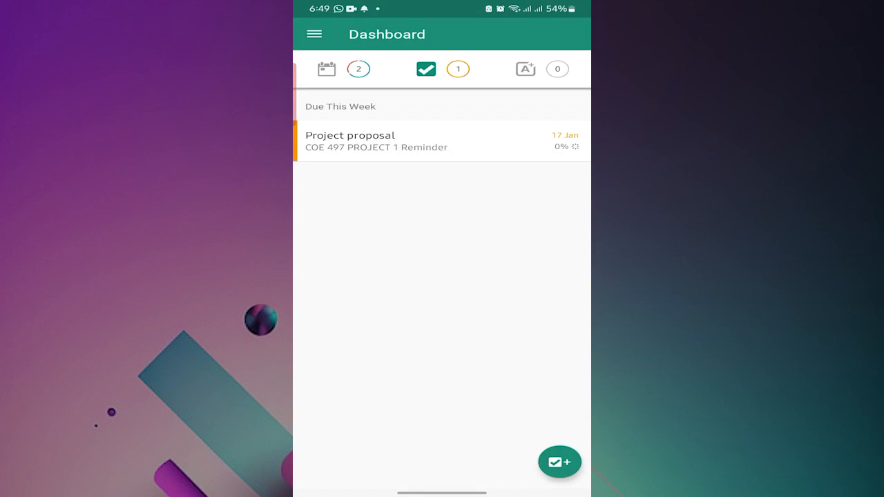
- Move the Project proposal task's progress to 65% then 100%, set it back incomplete, and return to Dashboard
left_click(442, 141)
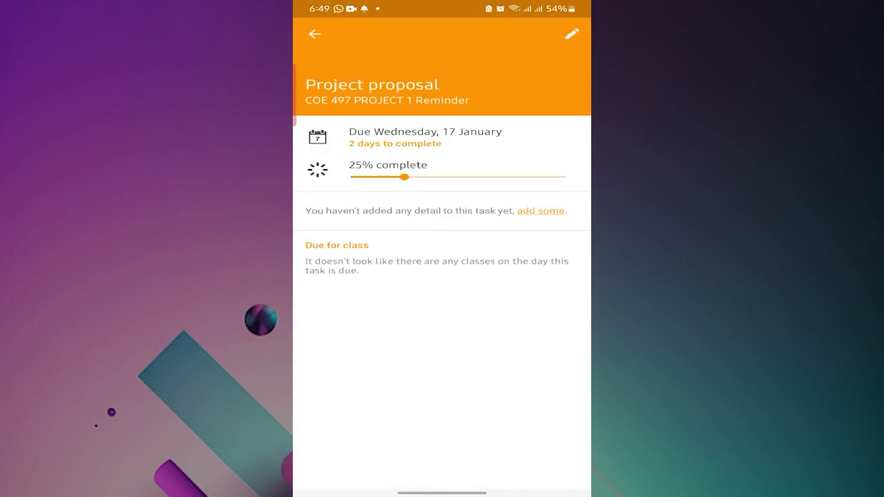
left_click_drag(406, 177, 492, 177)
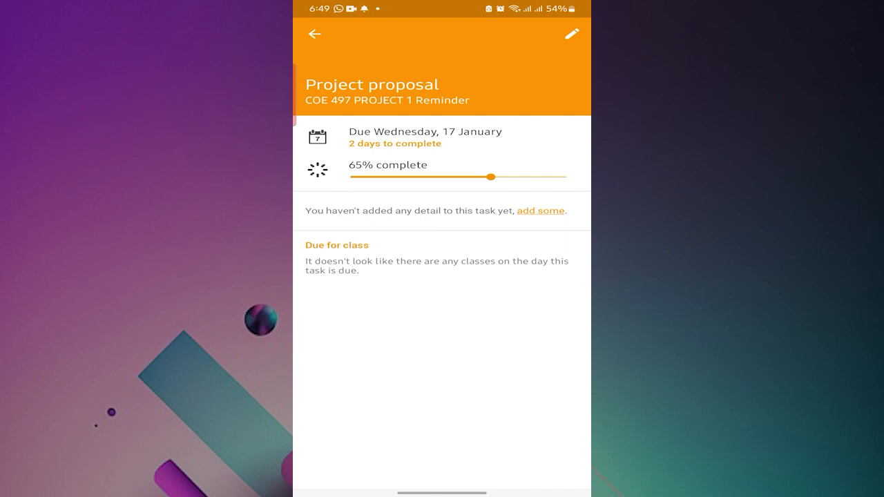
left_click_drag(491, 177, 567, 177)
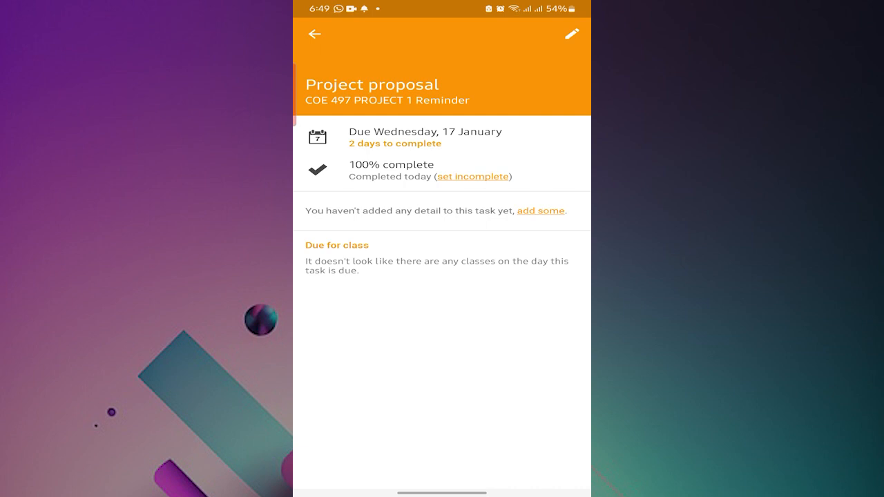
left_click(473, 177)
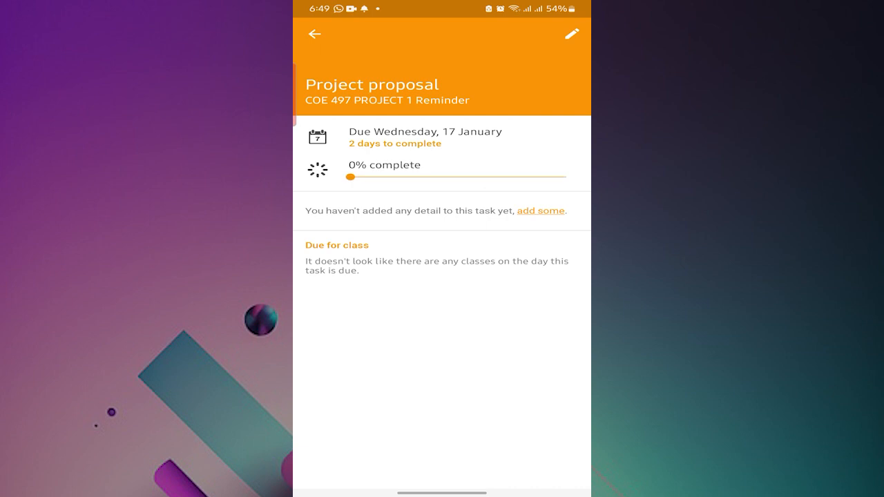
left_click(315, 34)
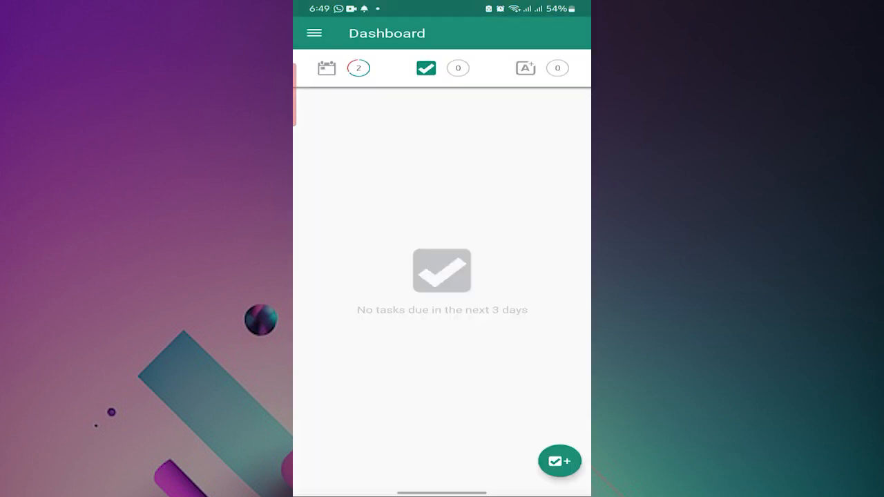